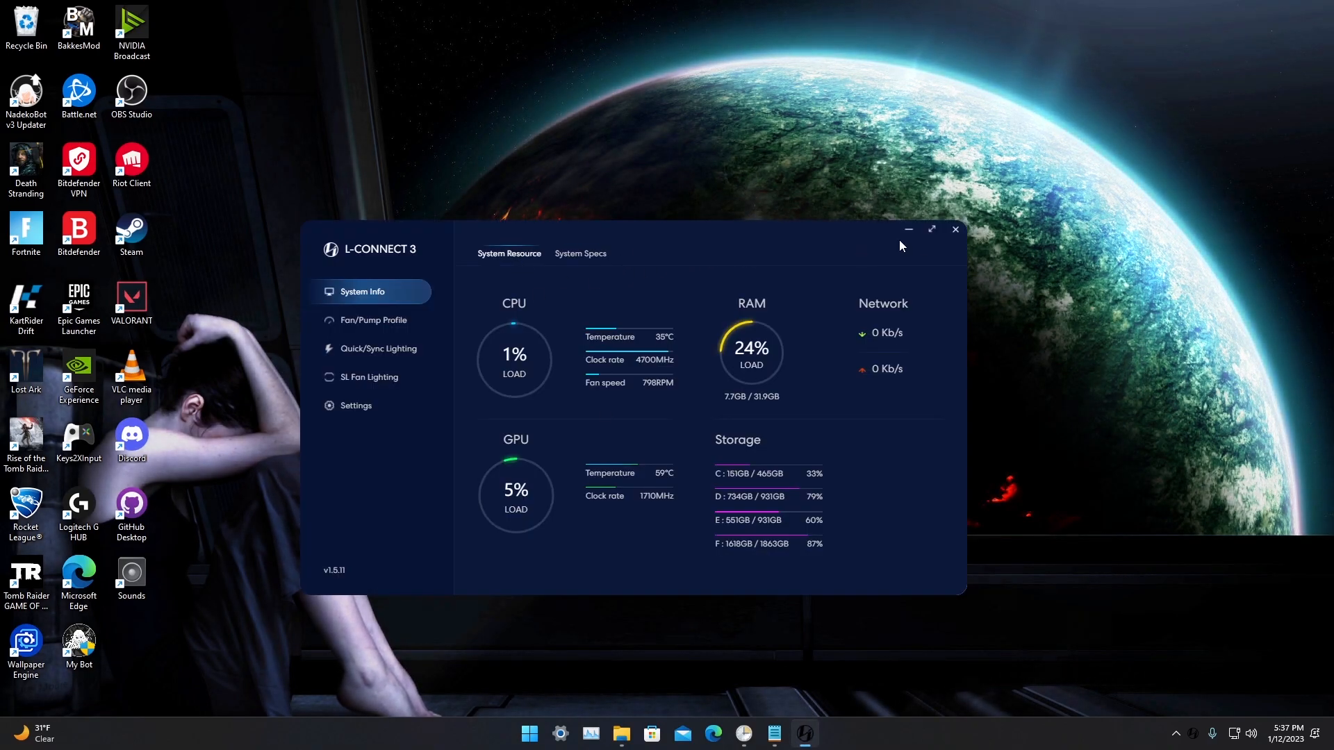
- Close the L-Connect 3 system monitoring window, leaving only the desktop
click(954, 229)
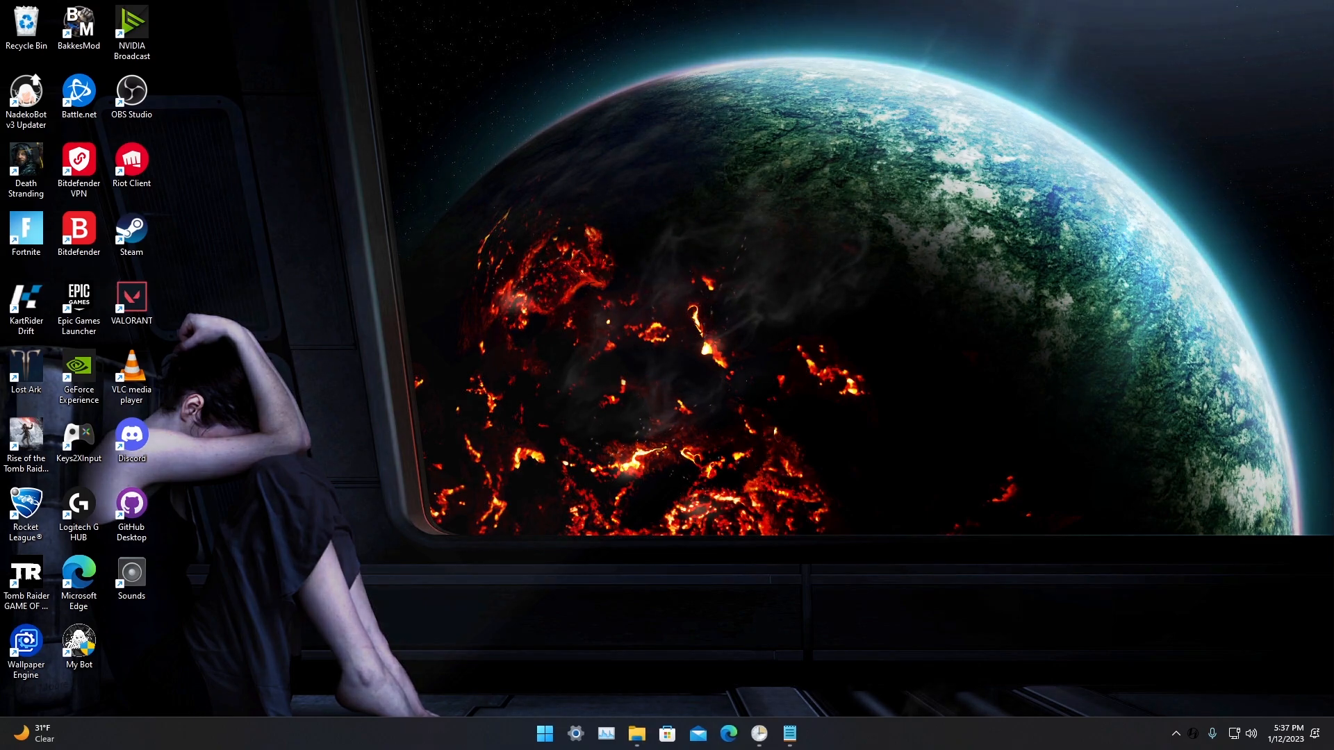
- Show Stop-L-Connect.bat in the L-Connect Start Minimized folder and run it
click(635, 732)
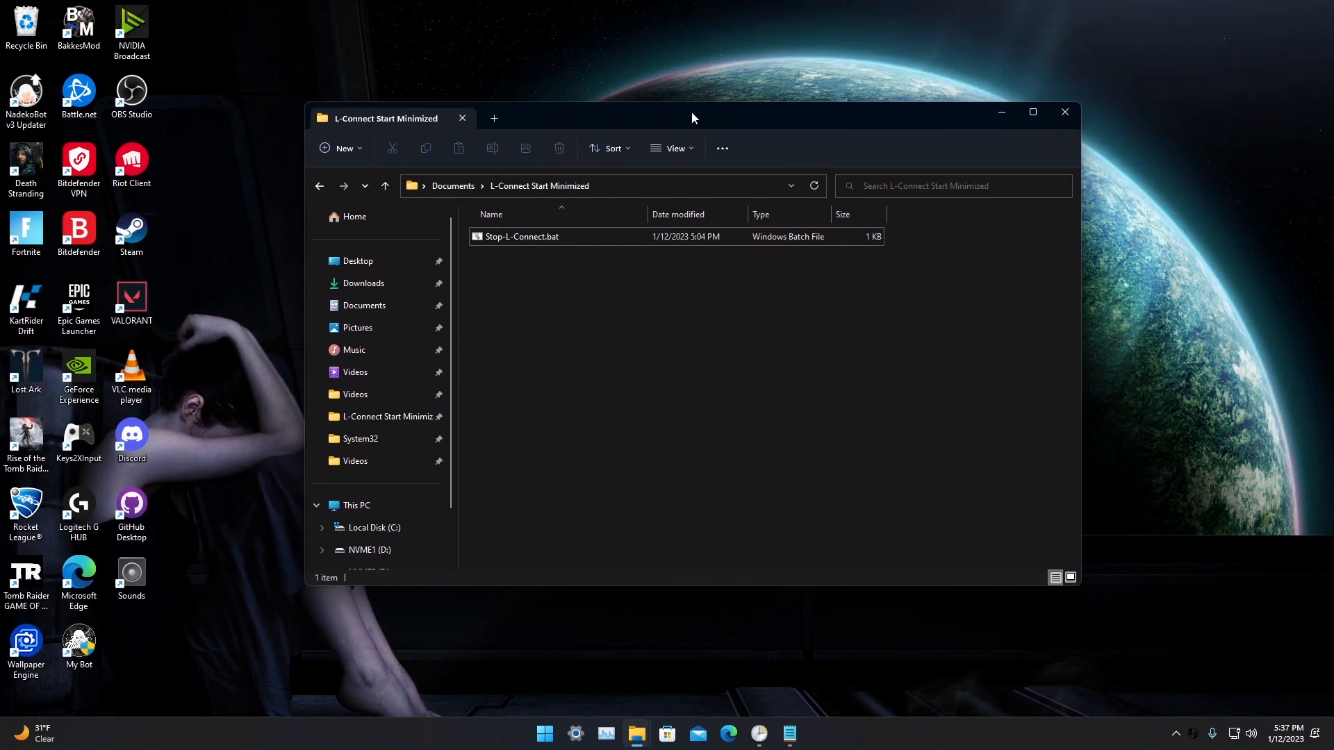
mouse_move(544, 271)
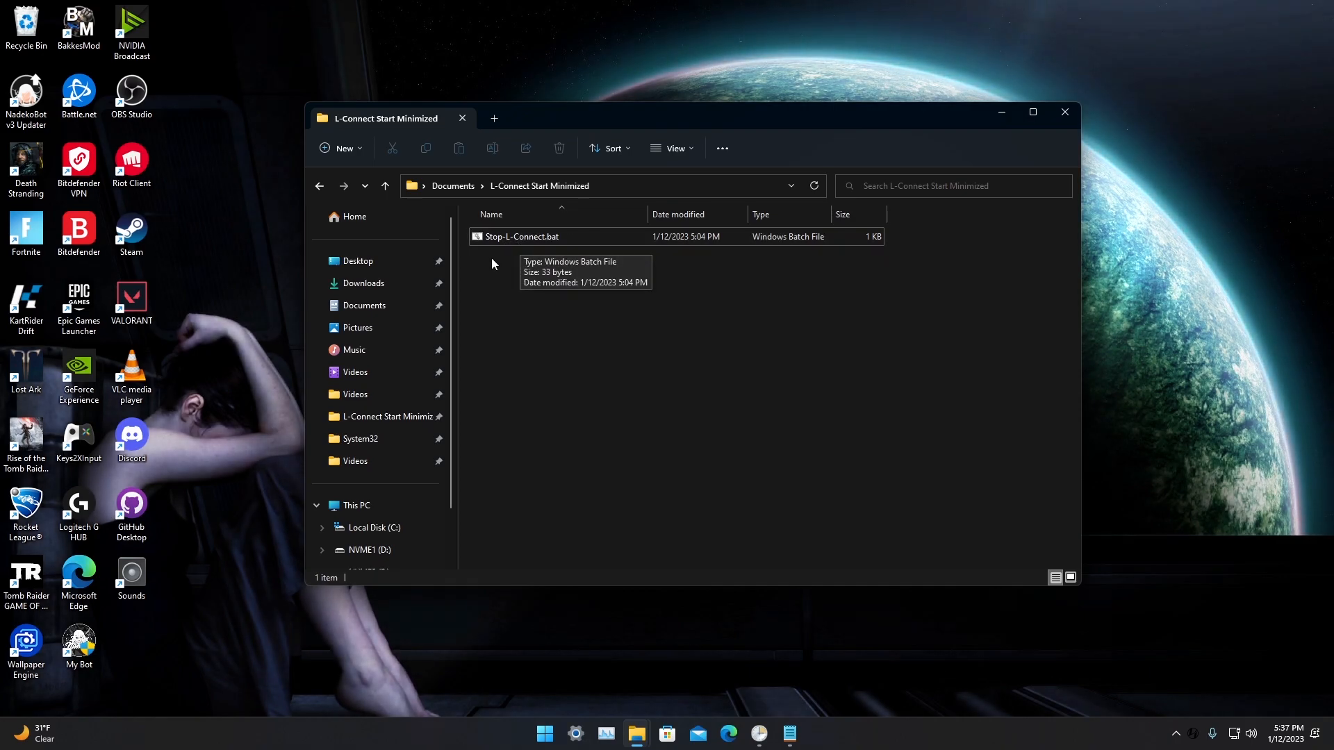
double_click(521, 236)
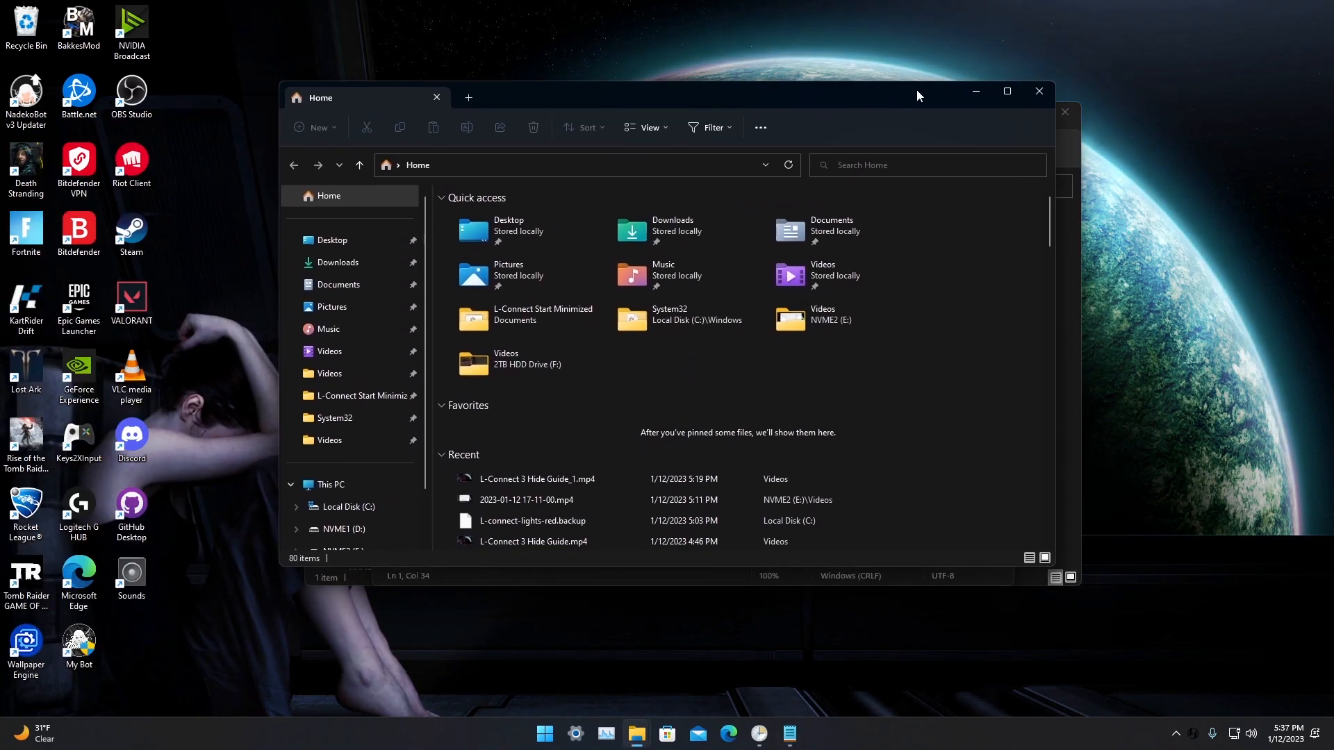
- Switch from the Explorer windows to the Task Scheduler Library listing both L-Connect tasks
click(643, 126)
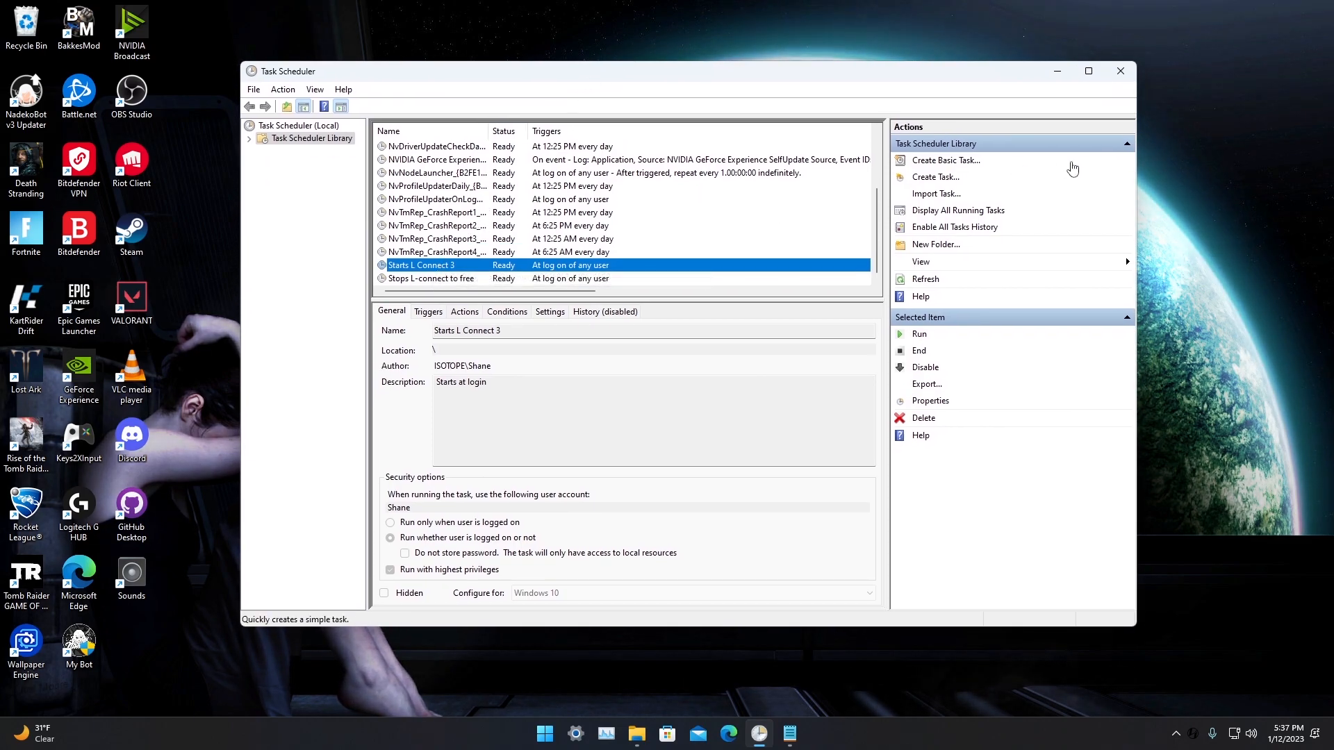
- Bring the Starts L Connect 3 task's start-program action up for editing
click(929, 400)
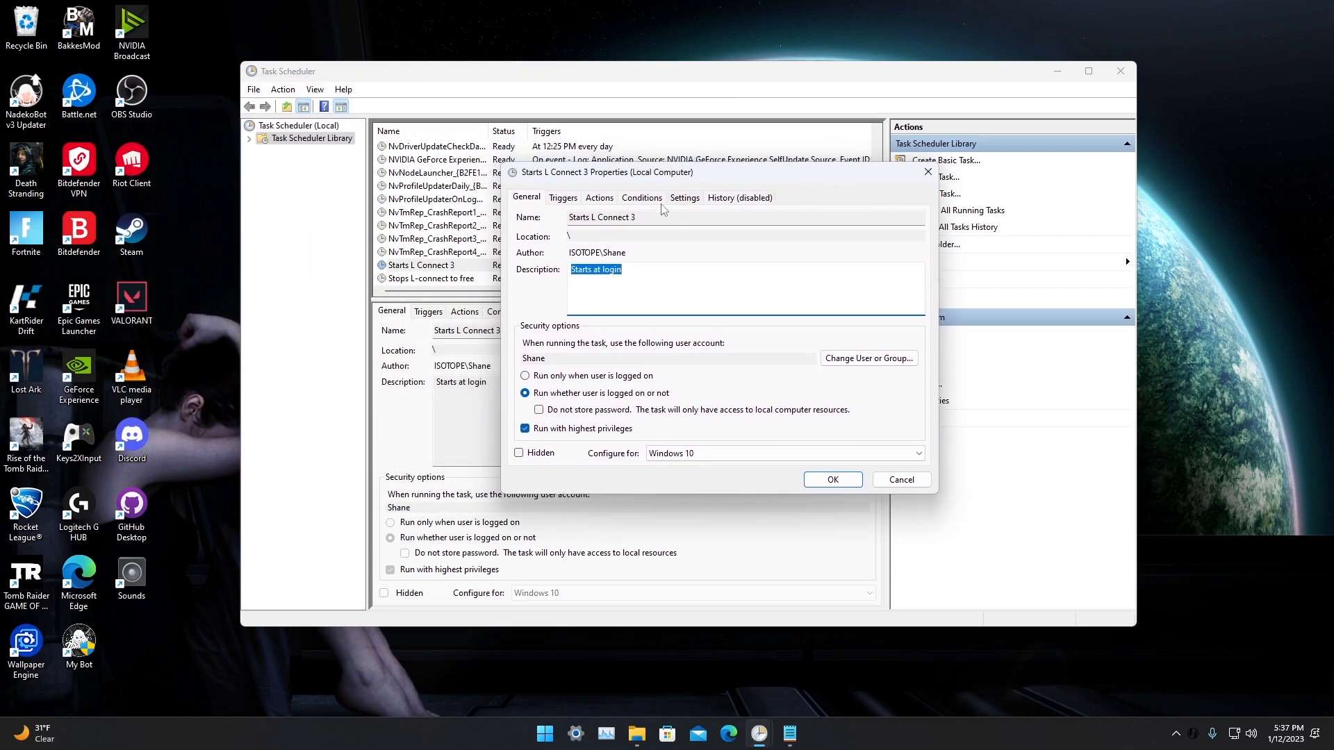
click(562, 197)
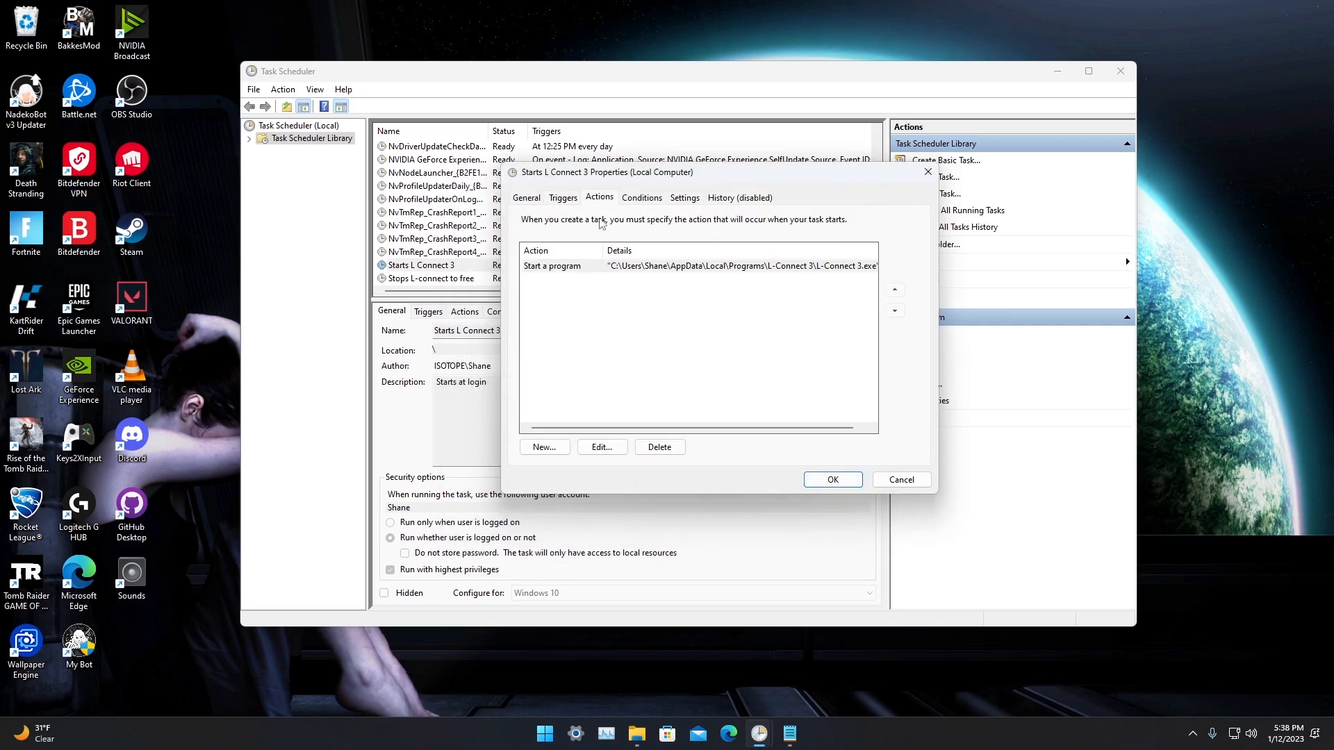
click(600, 446)
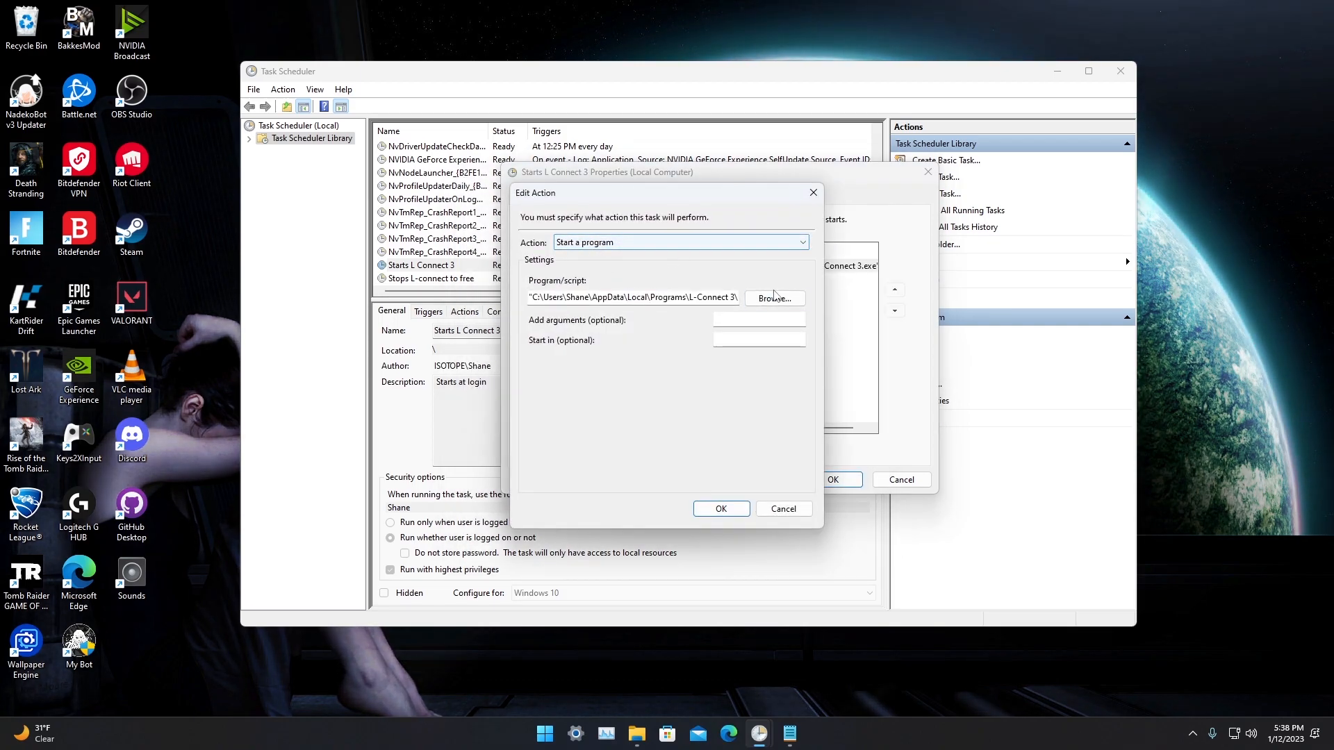
- Choose L-Connect 3.exe from the L-Connect 3 install folder as the program to start
click(772, 297)
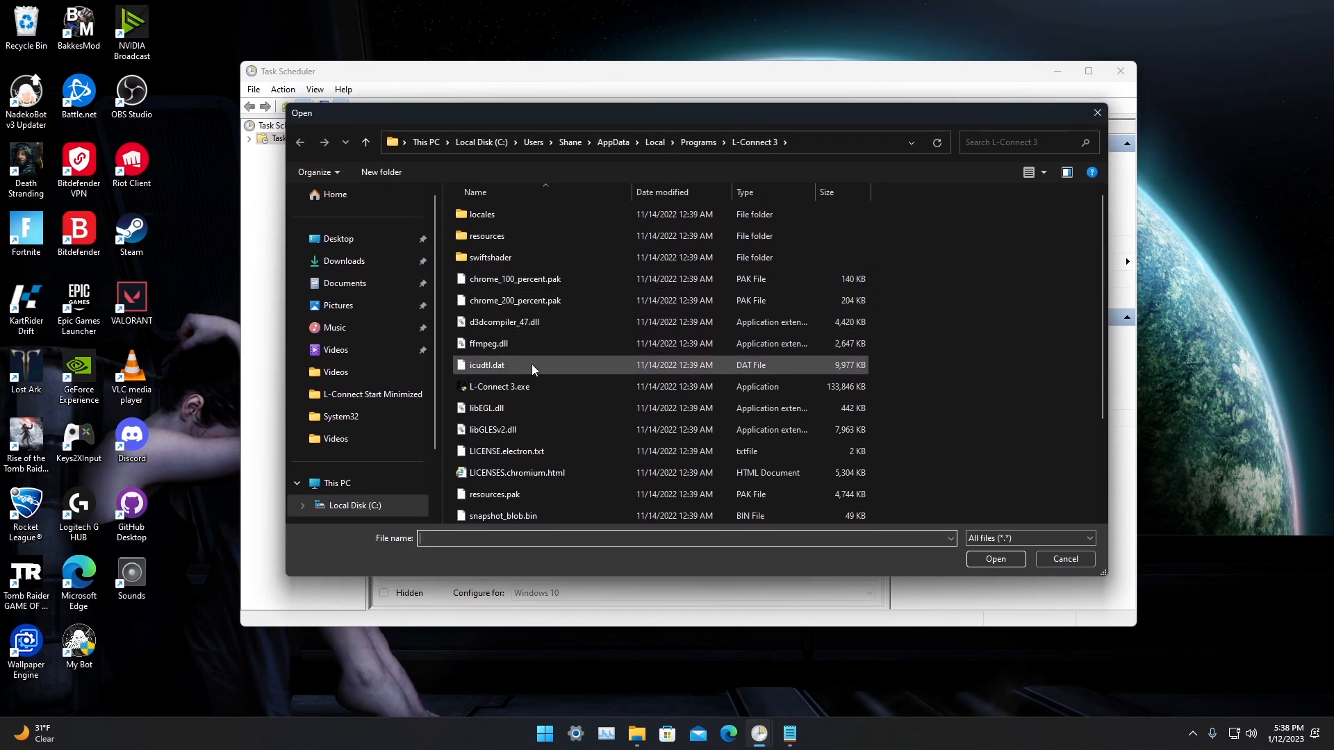
click(499, 387)
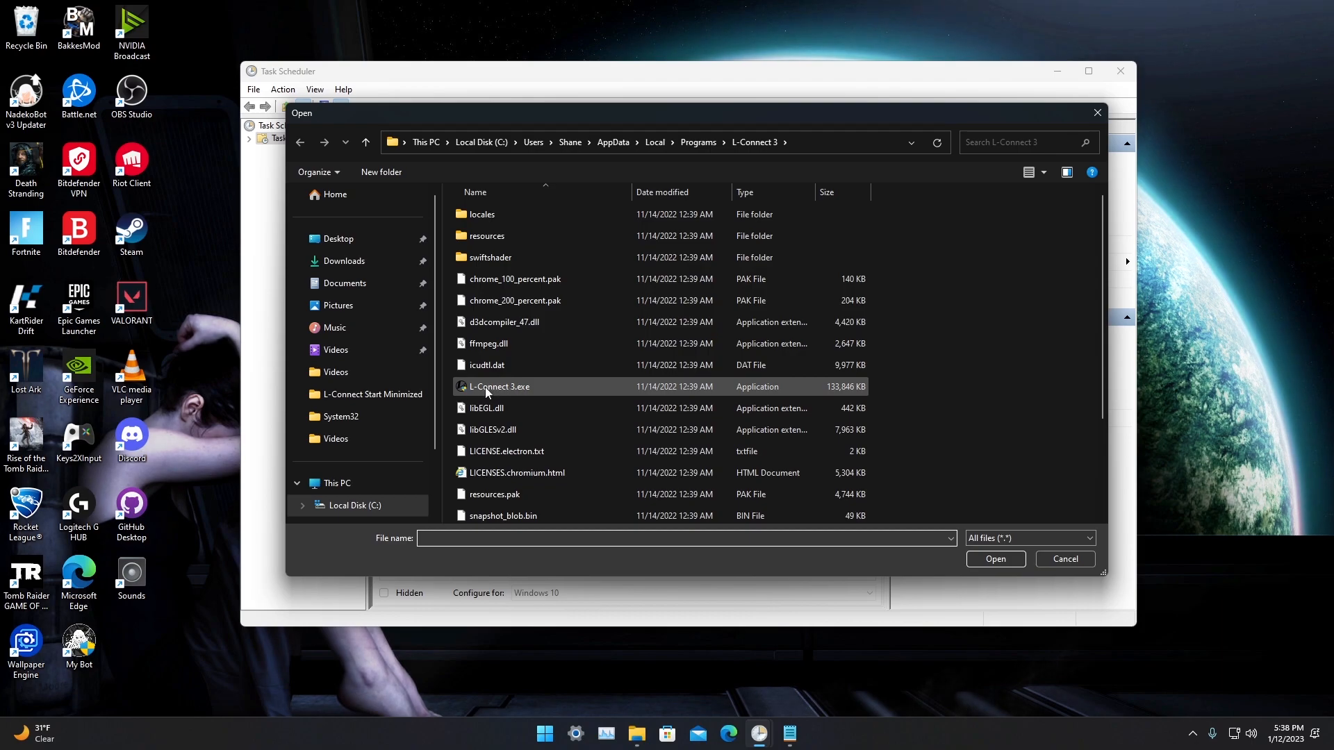
click(499, 386)
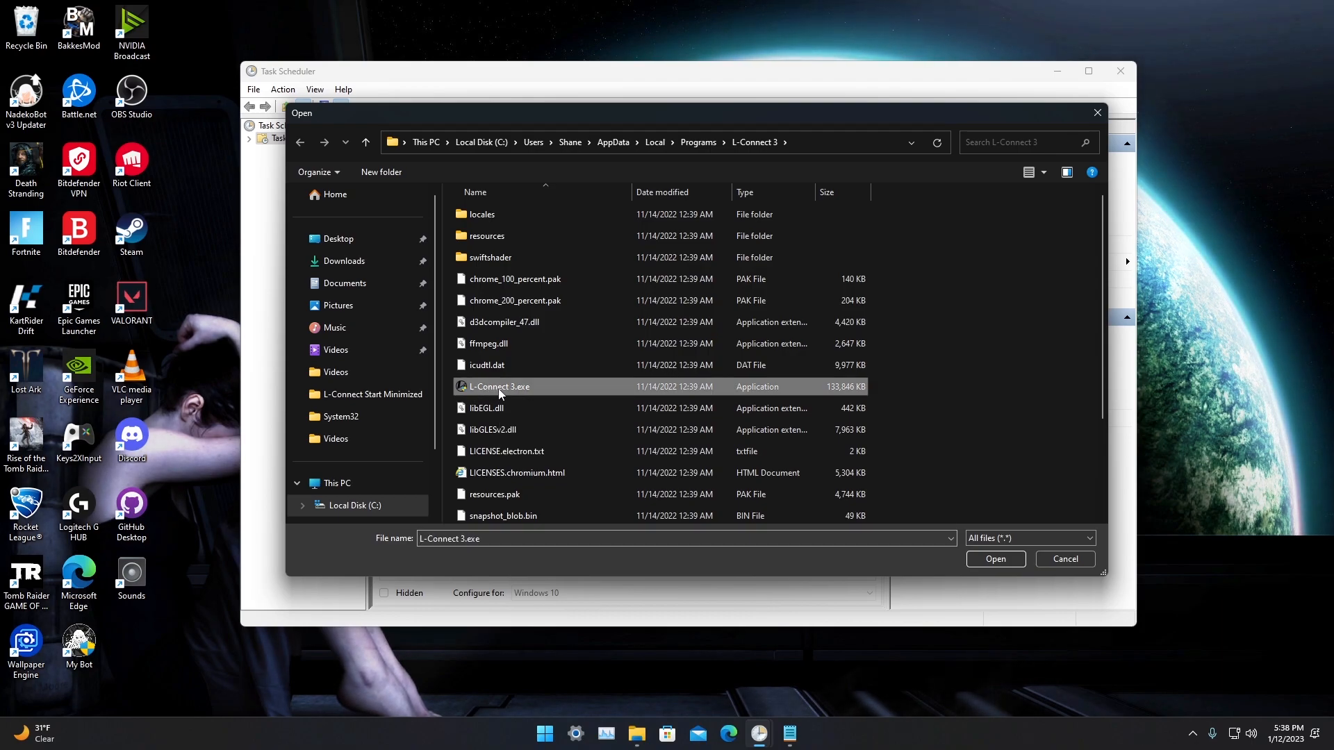
click(994, 559)
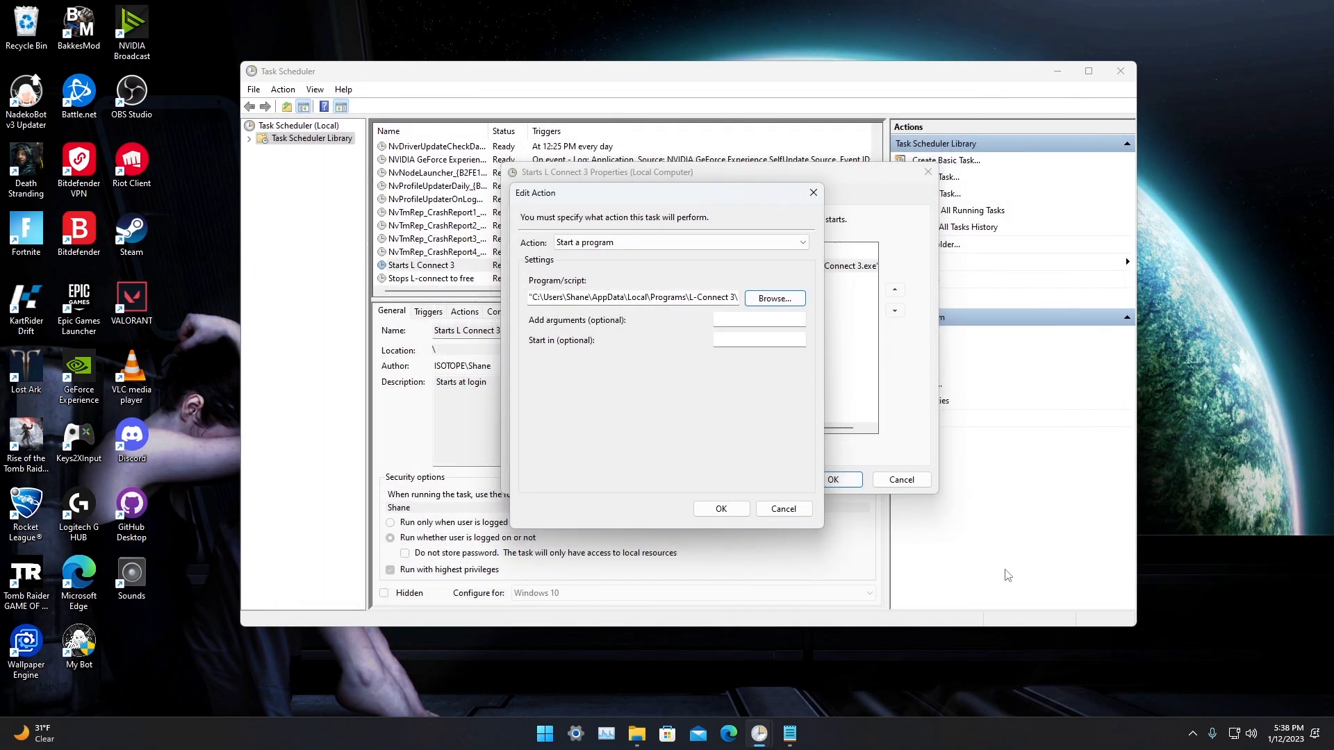
- Save the start task's action and move on to the Stops L-connect to free task's properties
click(720, 509)
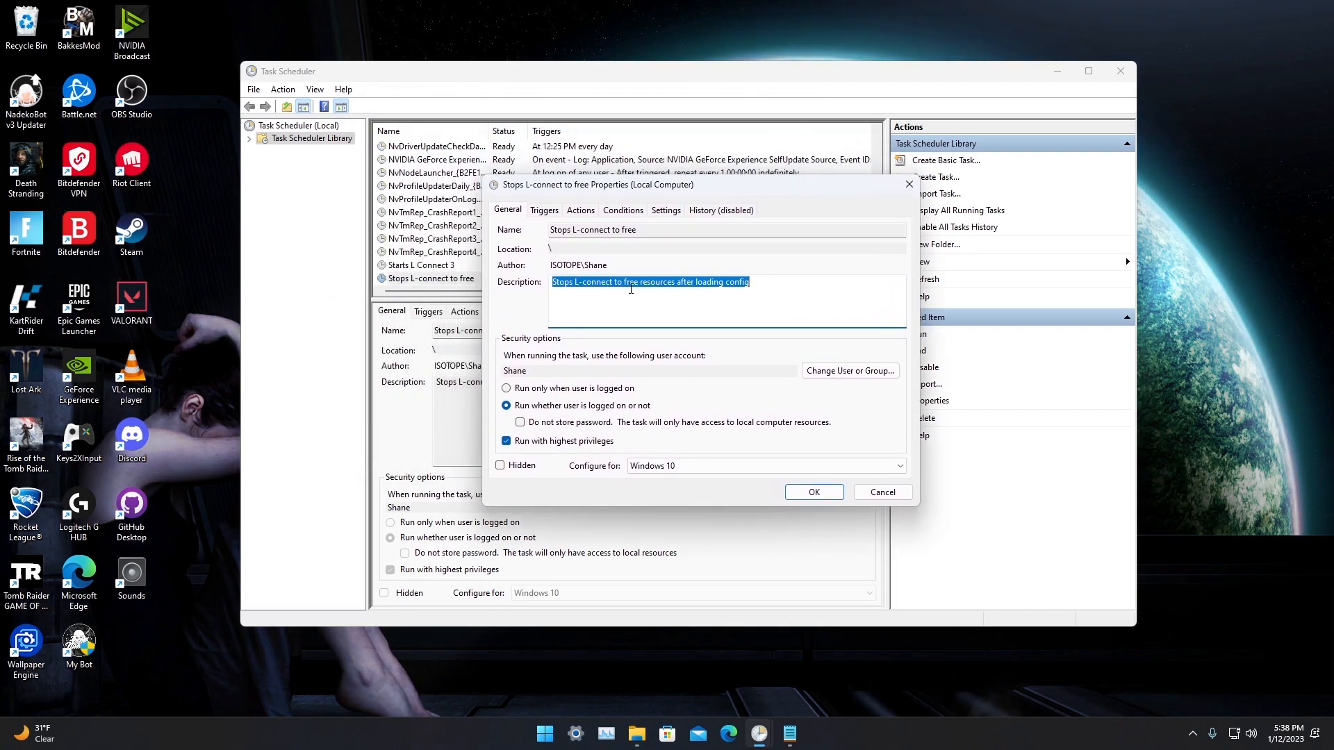
- Review the stop task's at-logon trigger for any user with its 19-second delay
click(544, 210)
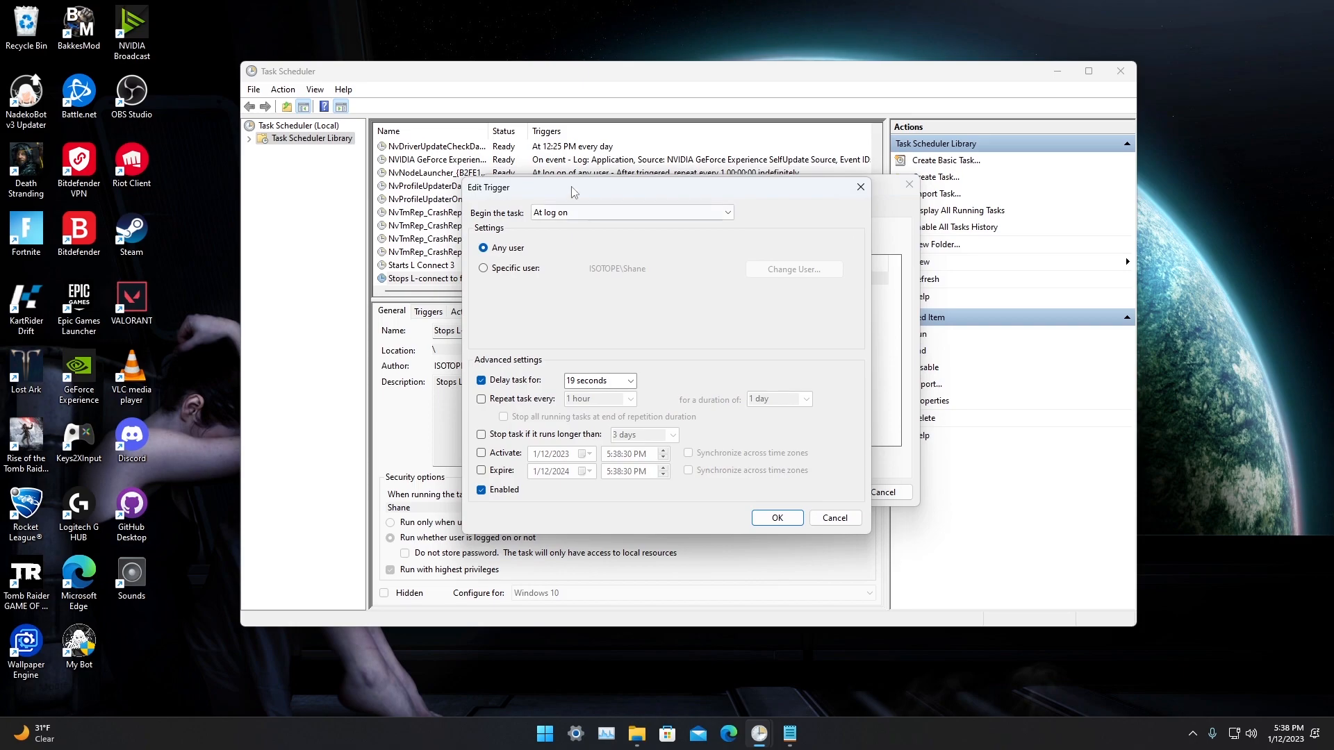
mouse_move(619, 416)
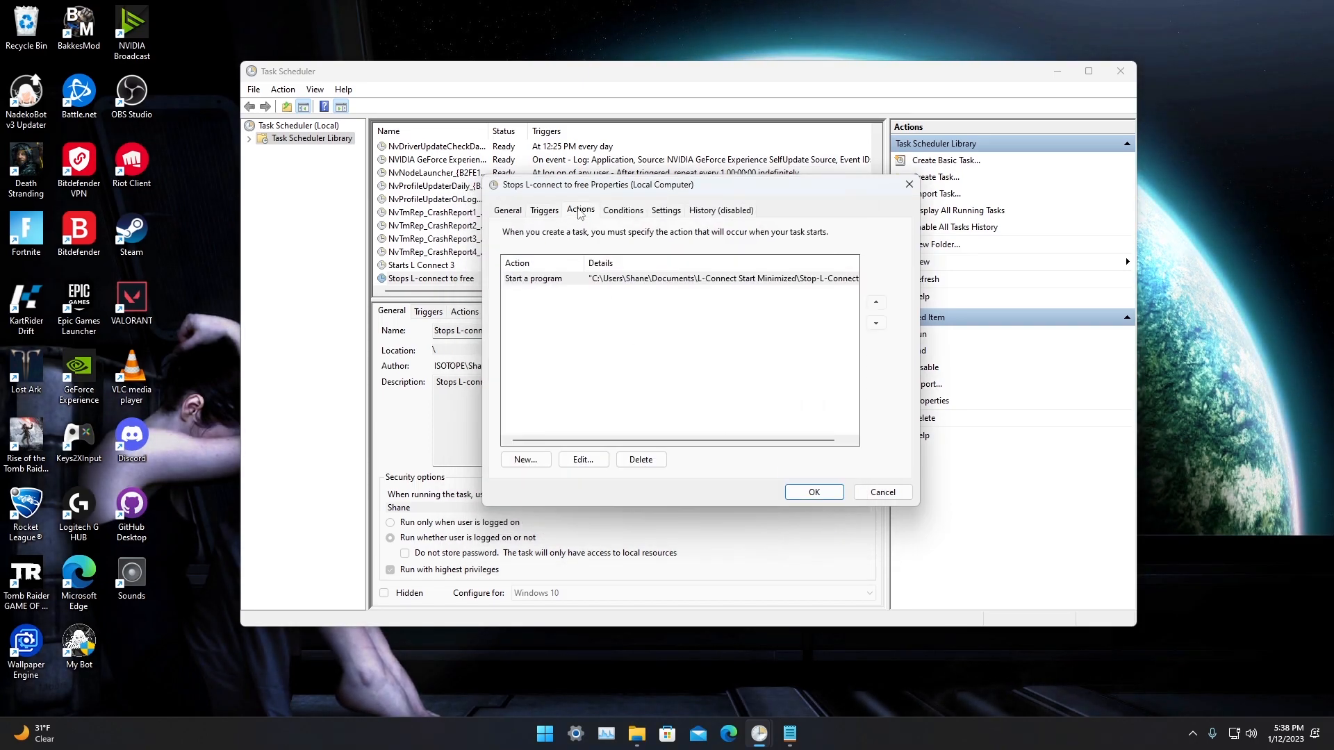
- Set the stop task's action to run Stop-L-Connect.bat from the L-Connect Start Minimized folder and save it
click(583, 460)
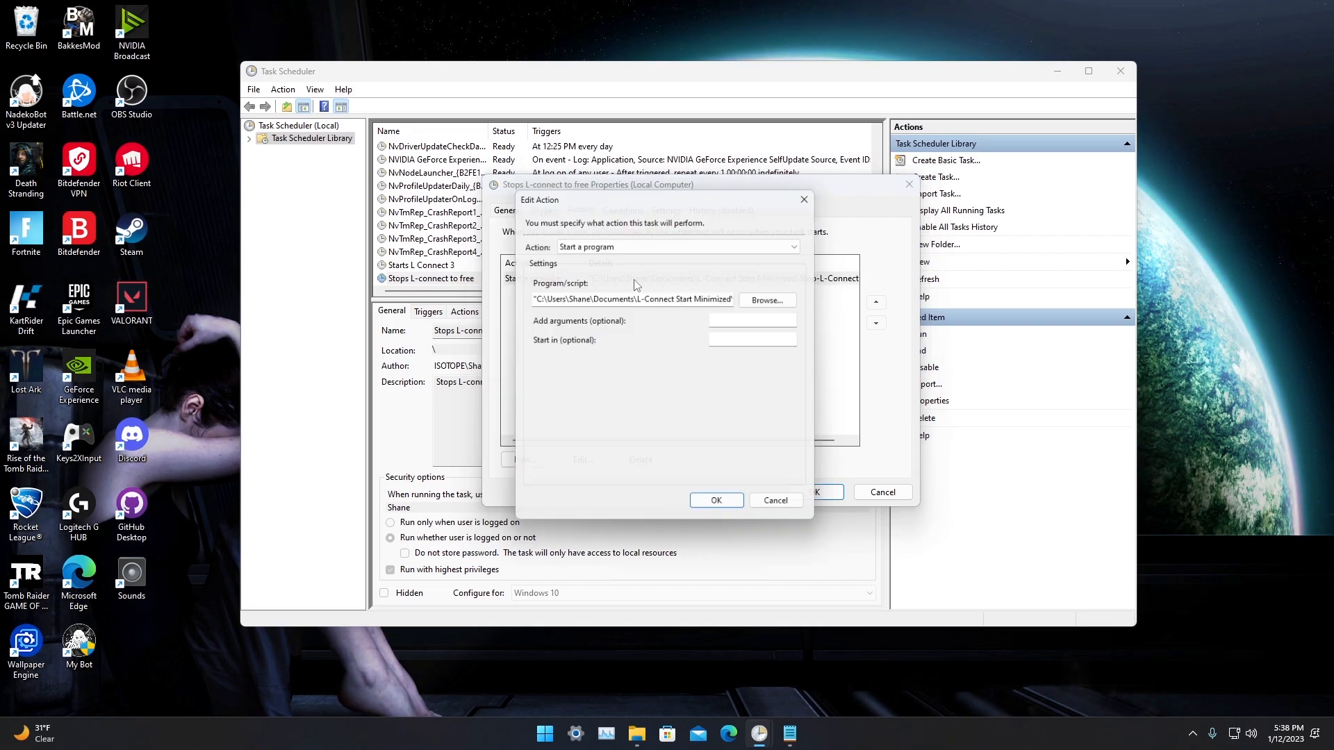
click(764, 300)
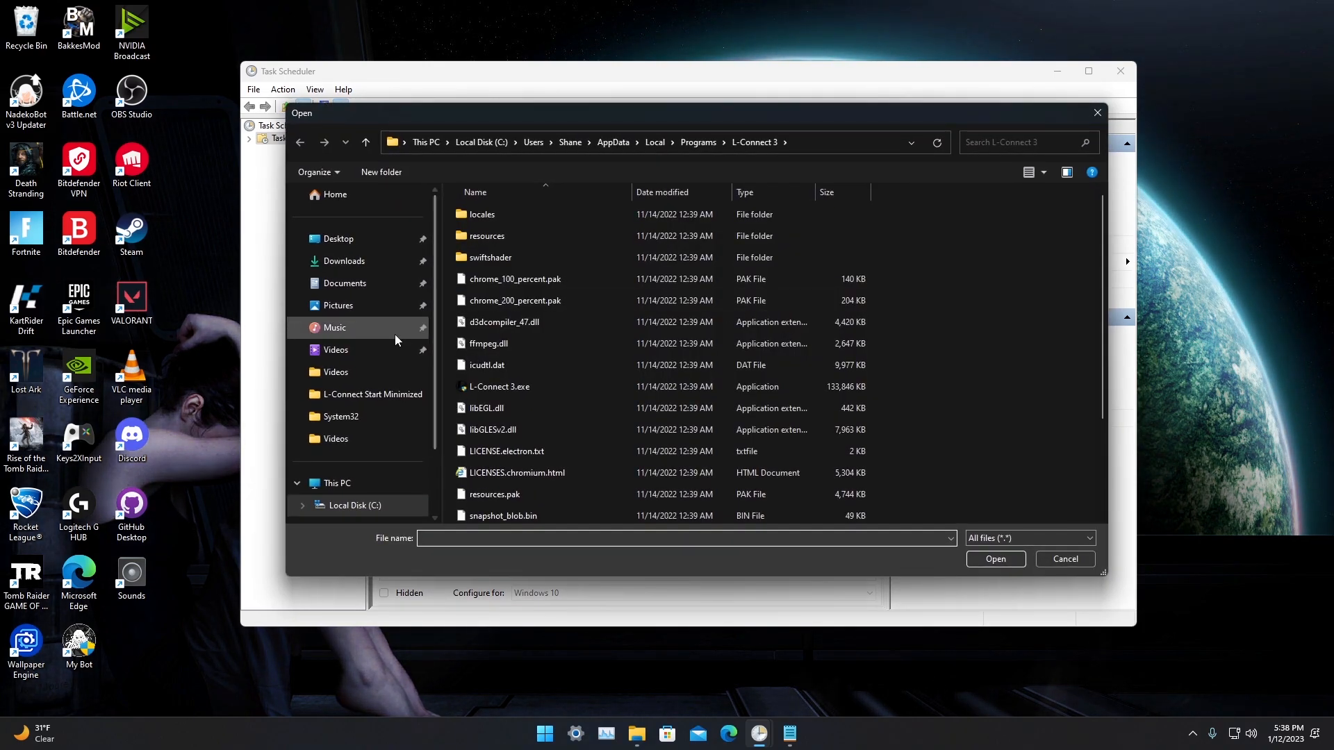
click(372, 393)
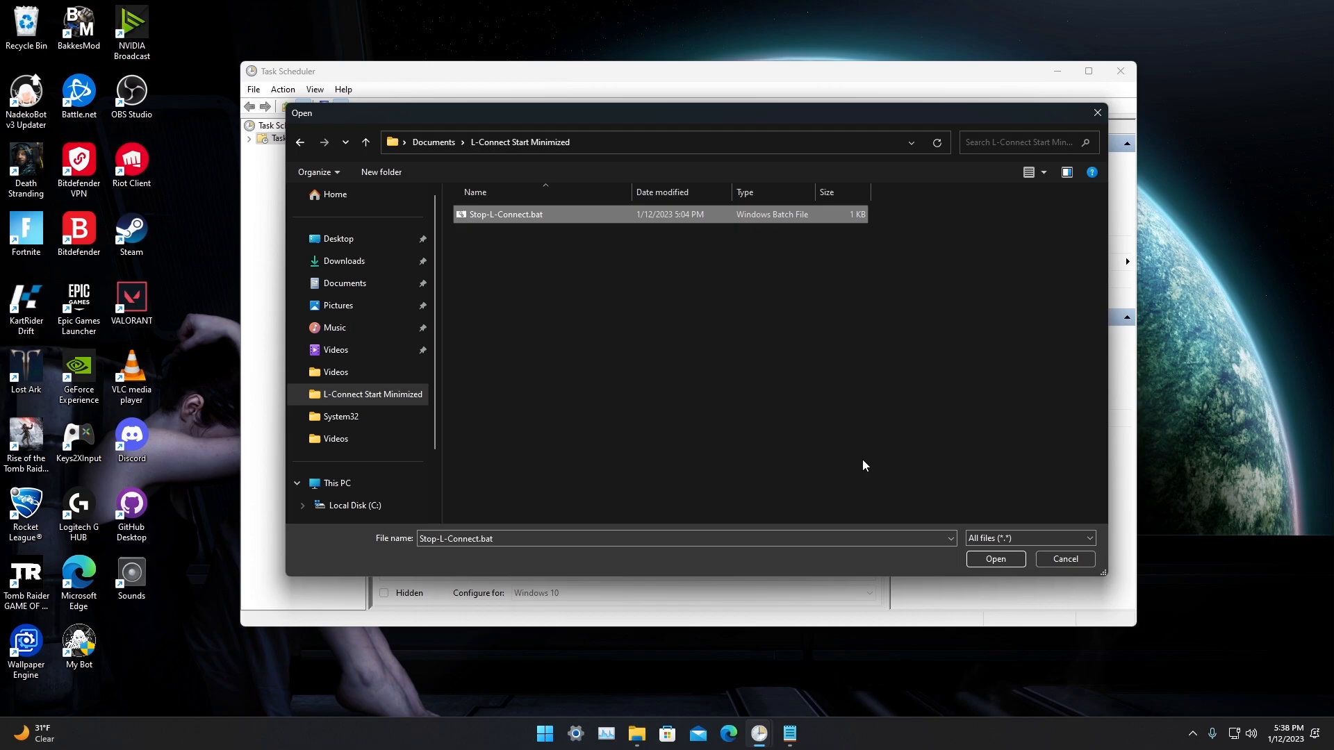
click(993, 559)
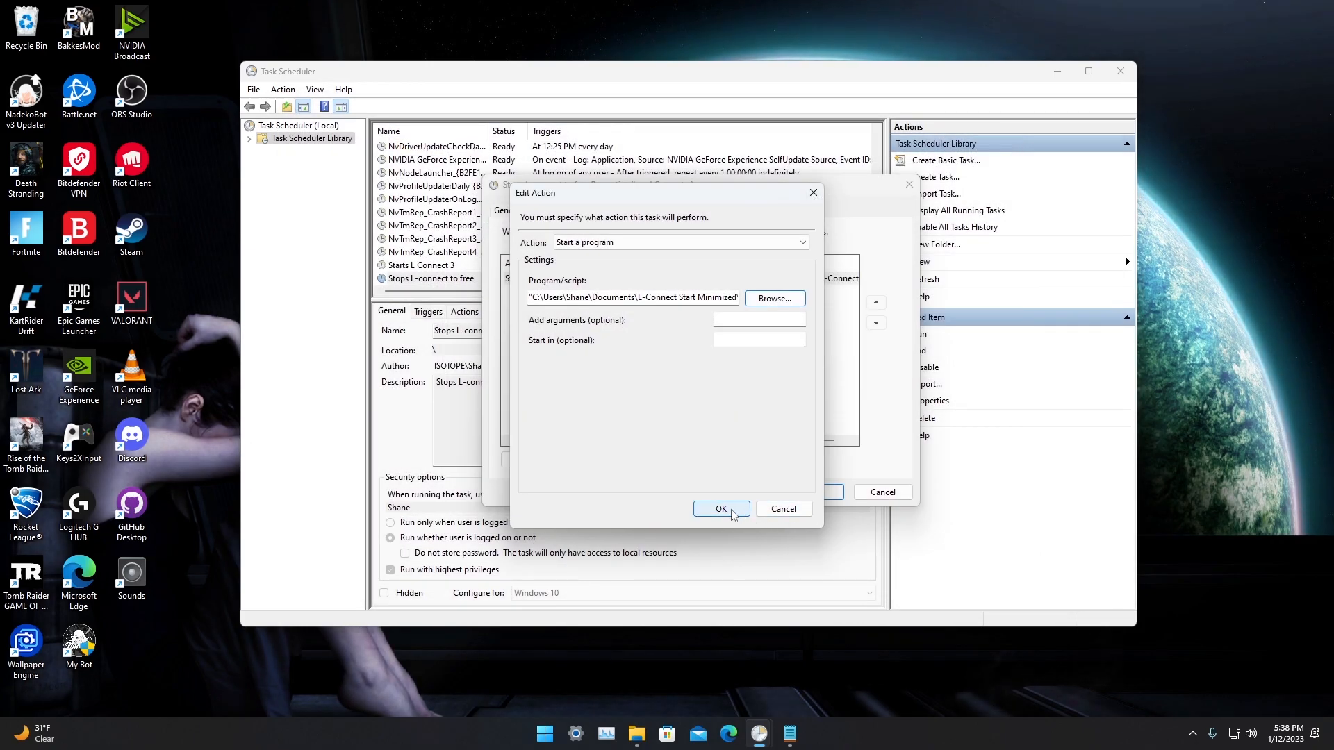
click(719, 509)
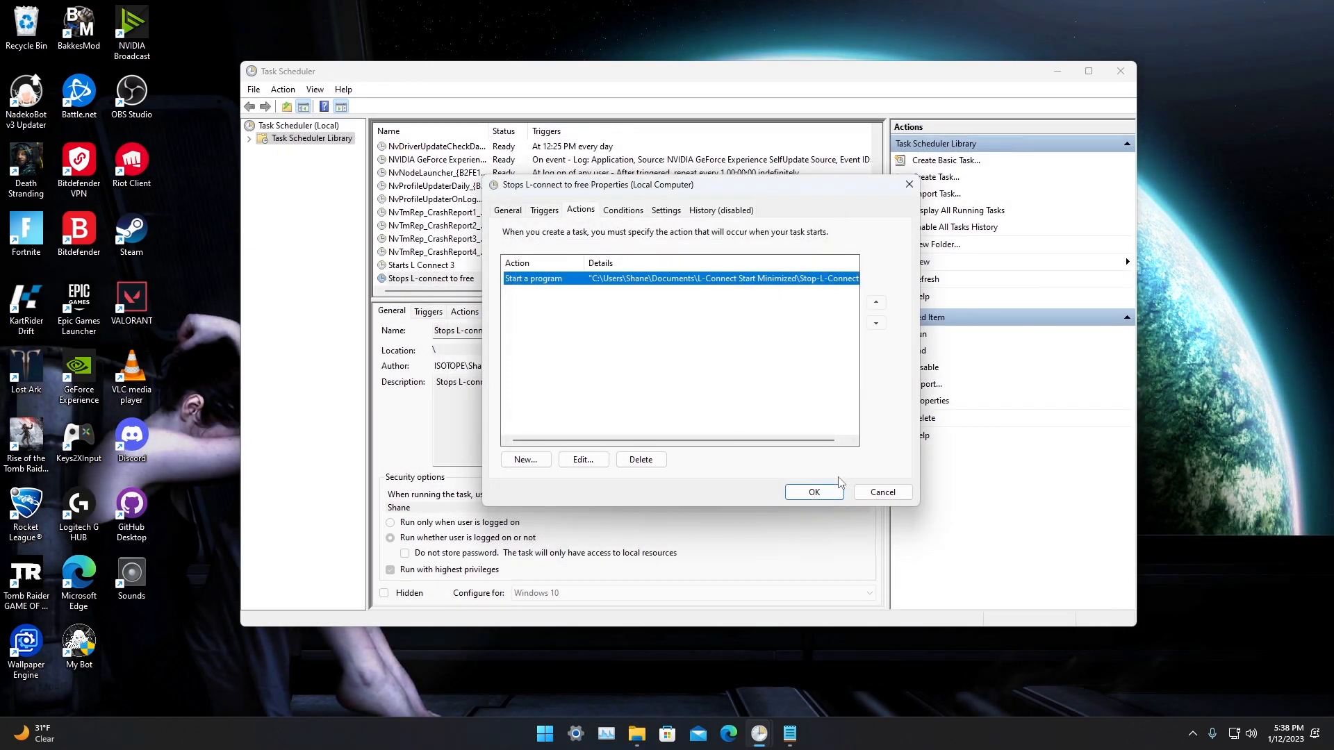